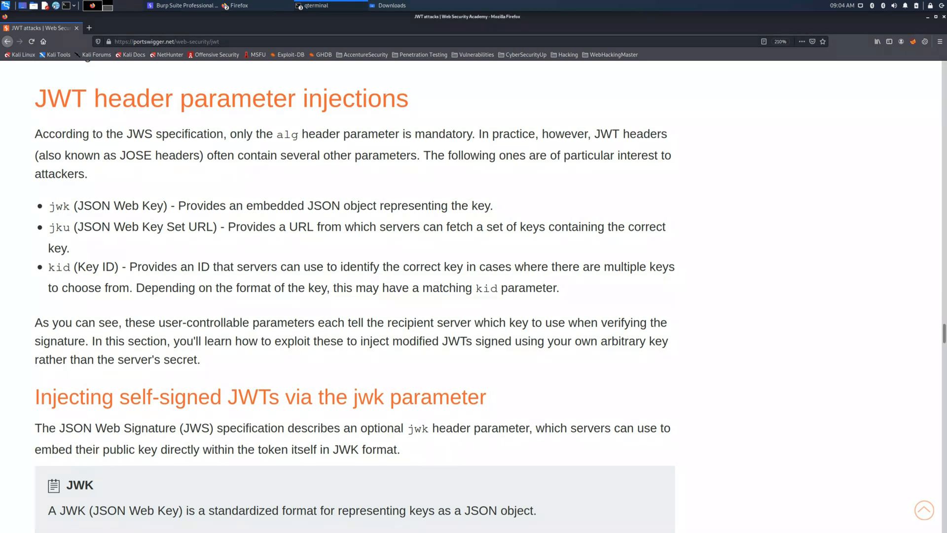
Scroll down to the jwk header injection lab and open its description
scroll(down, 3)
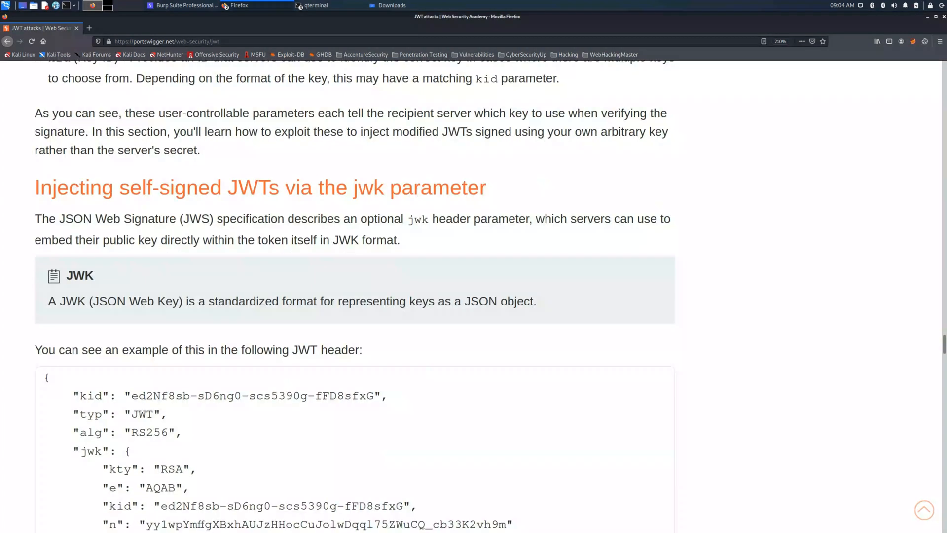
scroll(down, 3)
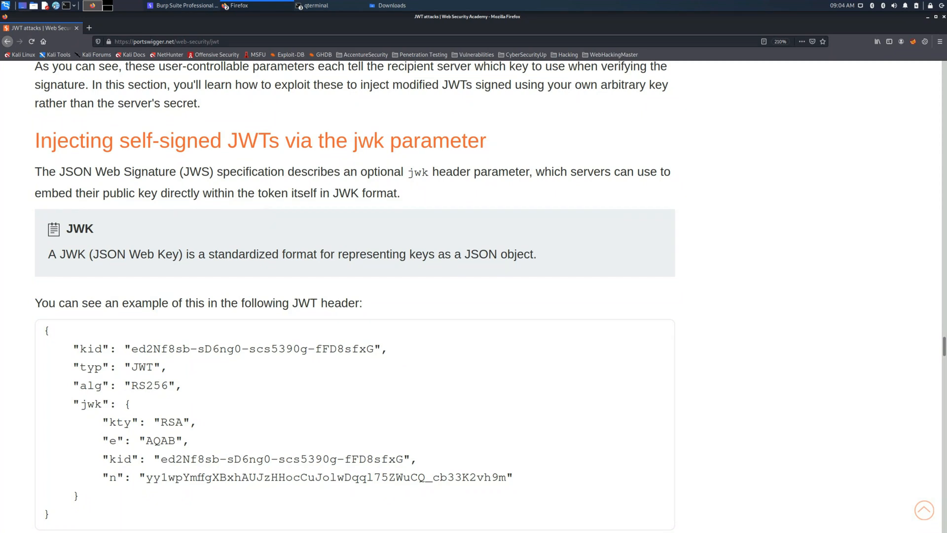
scroll(down, 3)
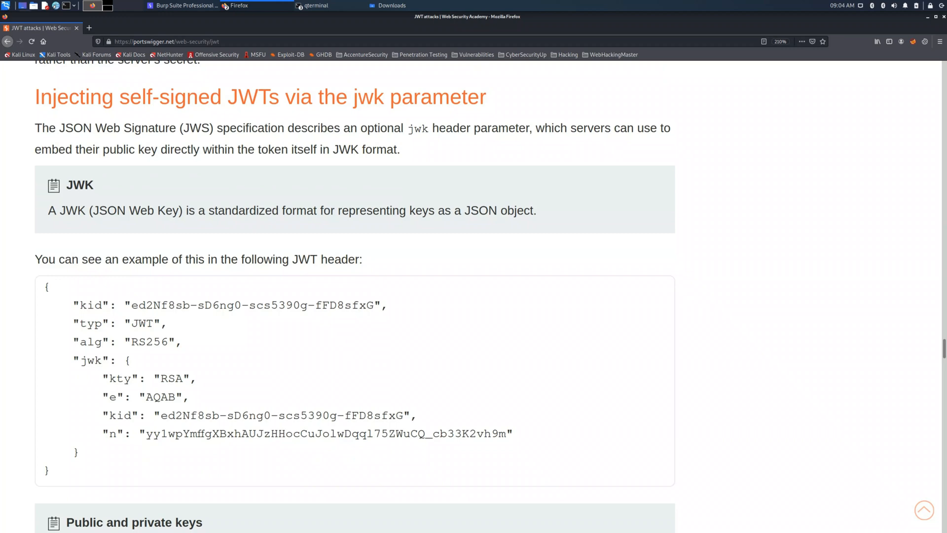
scroll(down, 3)
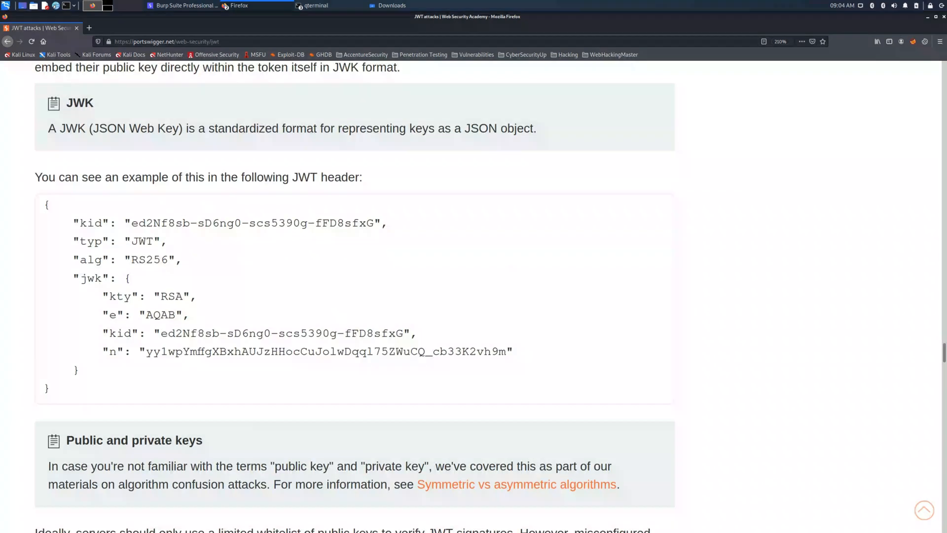
scroll(down, 3)
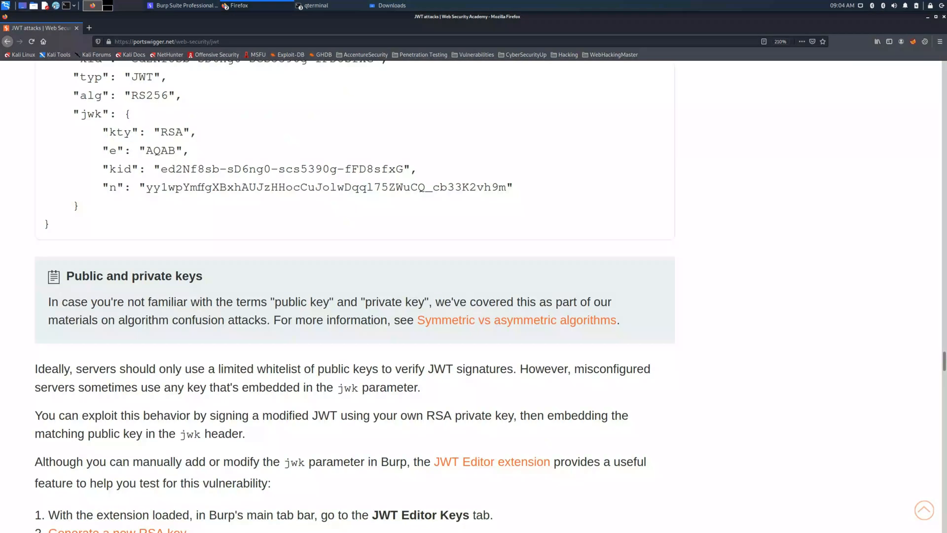
scroll(down, 3)
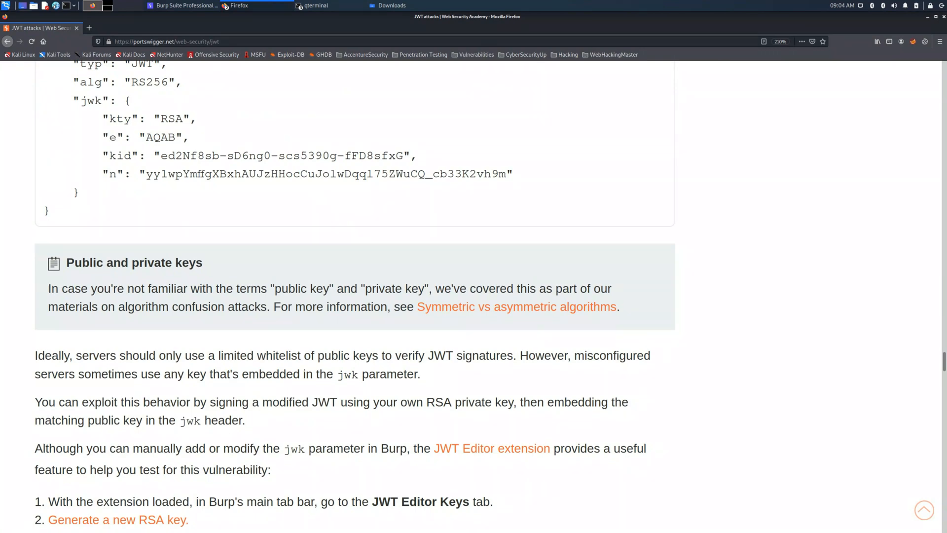
scroll(down, 3)
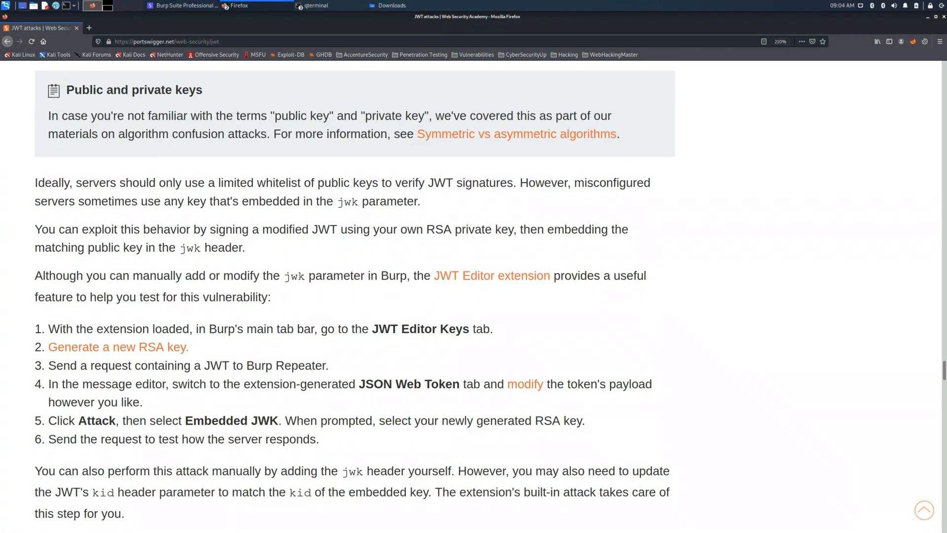
scroll(down, 3)
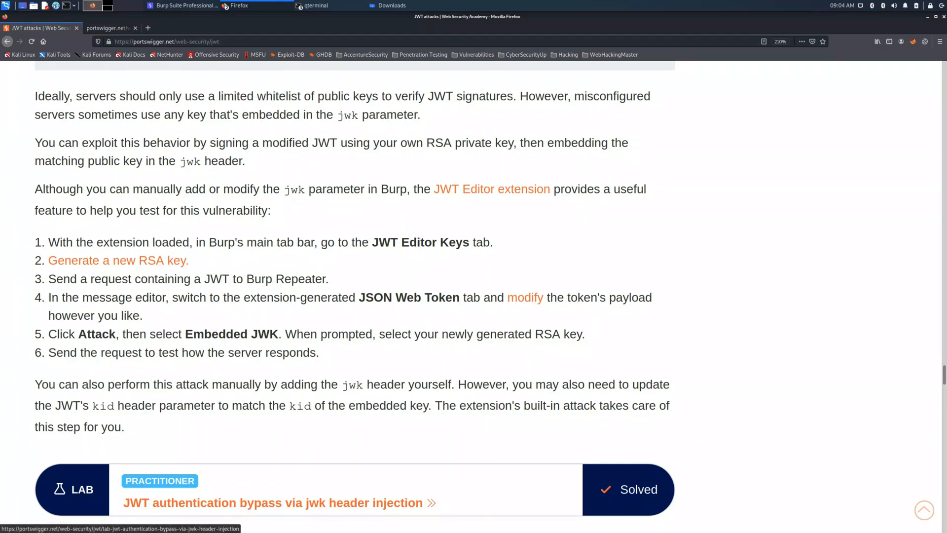
click(274, 503)
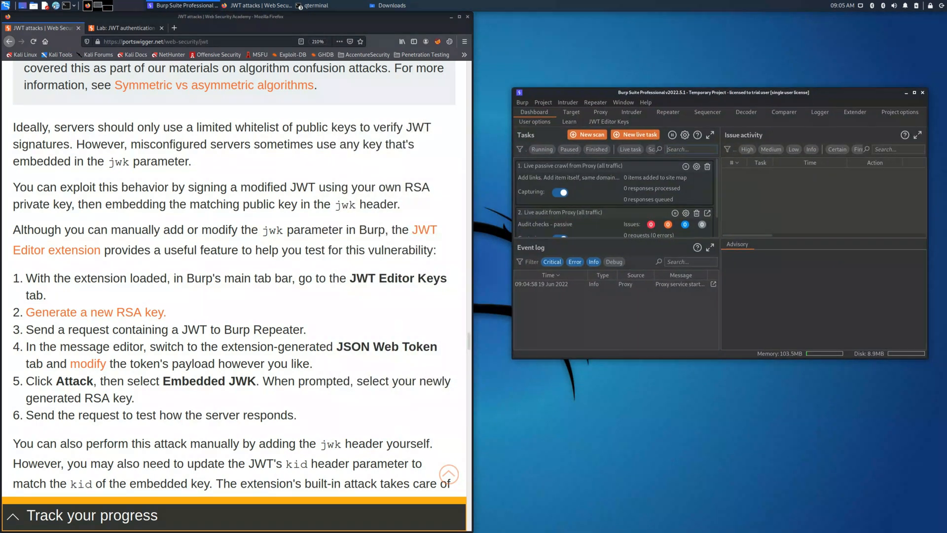
Switch to the lab description tab and launch the lab instance
click(126, 27)
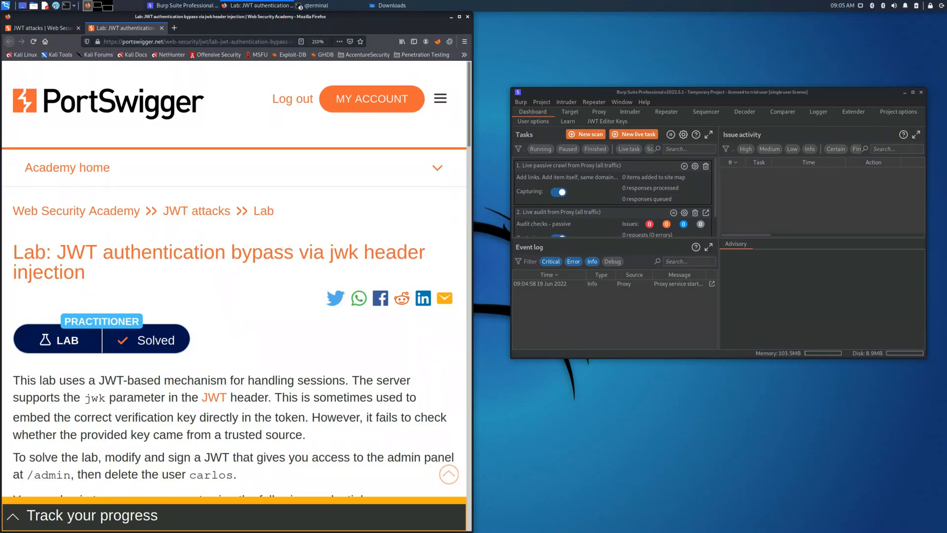
scroll(down, 3)
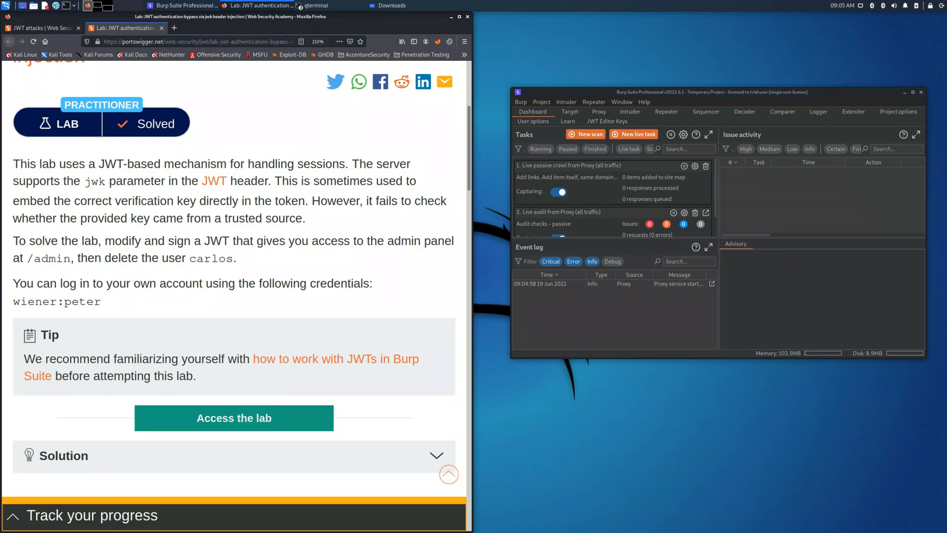
click(233, 417)
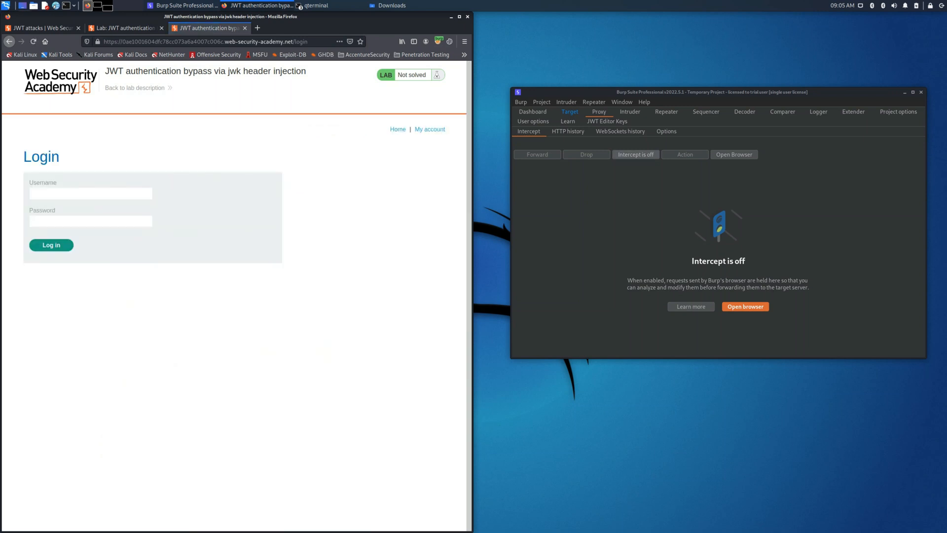
text(wiener)
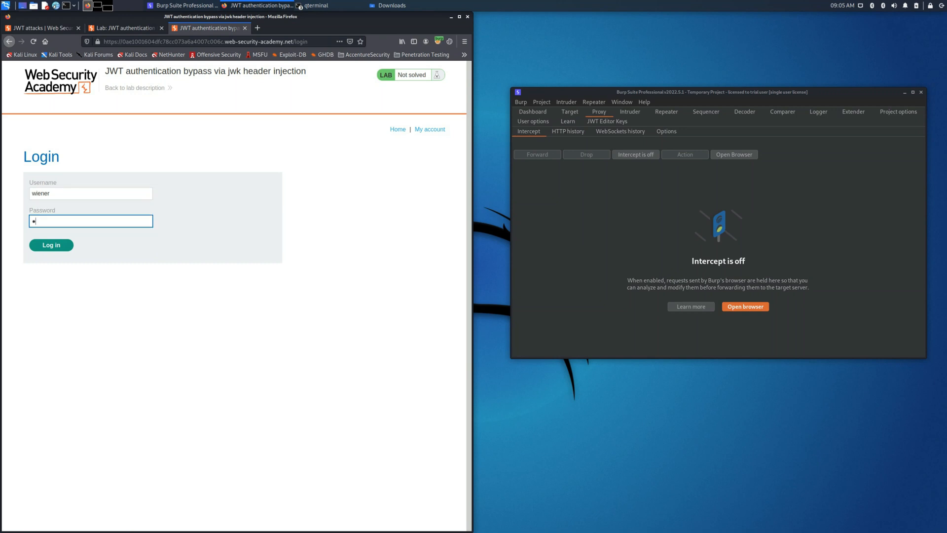
text(peter)
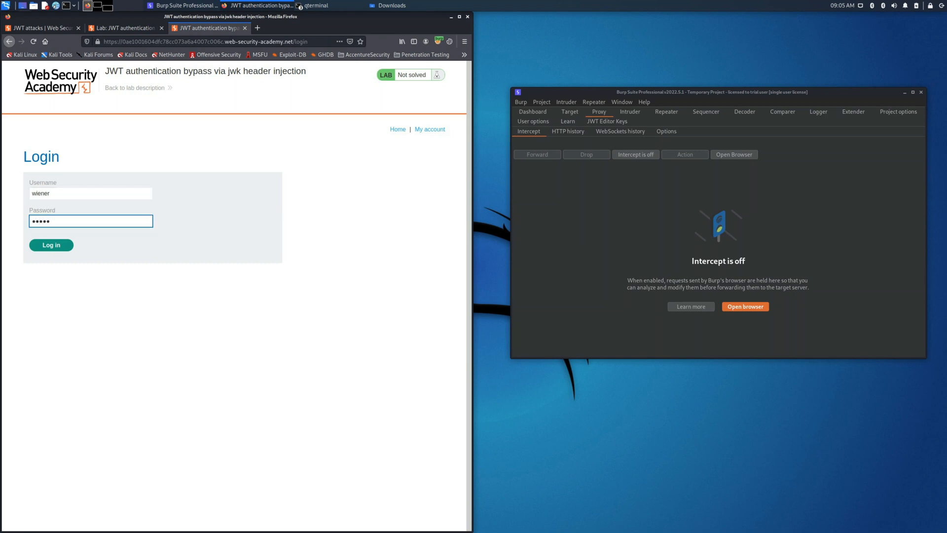
click(635, 153)
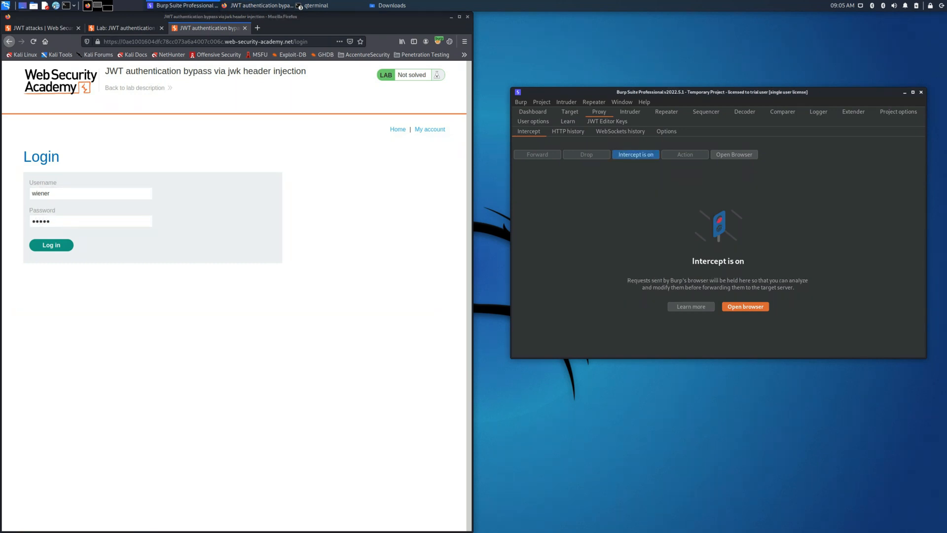
click(52, 245)
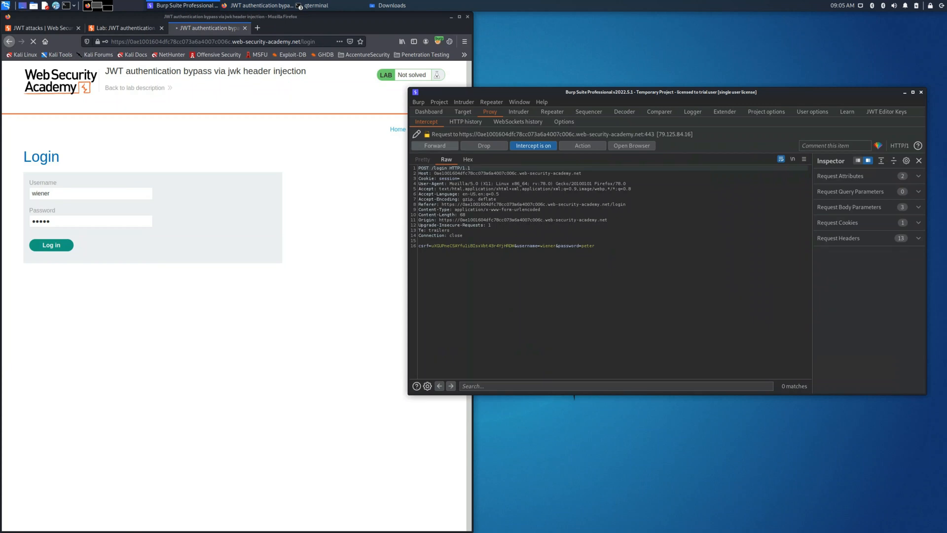
Forward the login request, view wiener's decoded JWT session cookie, then open the JWT Editor Keys list
click(434, 145)
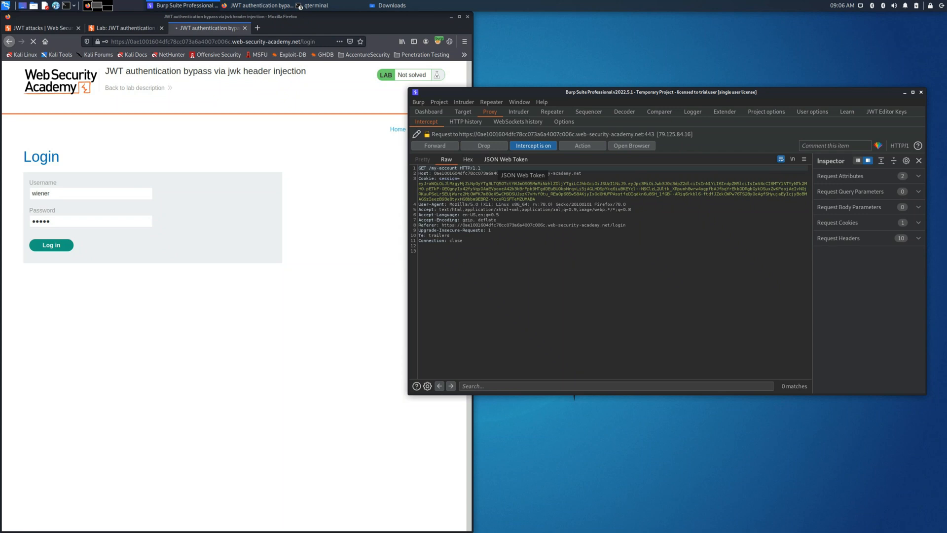
click(506, 159)
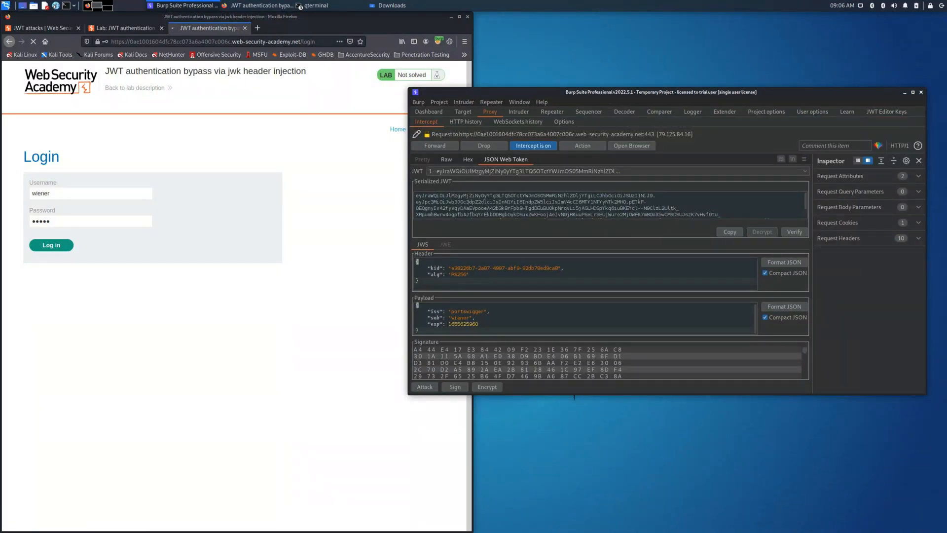
click(887, 111)
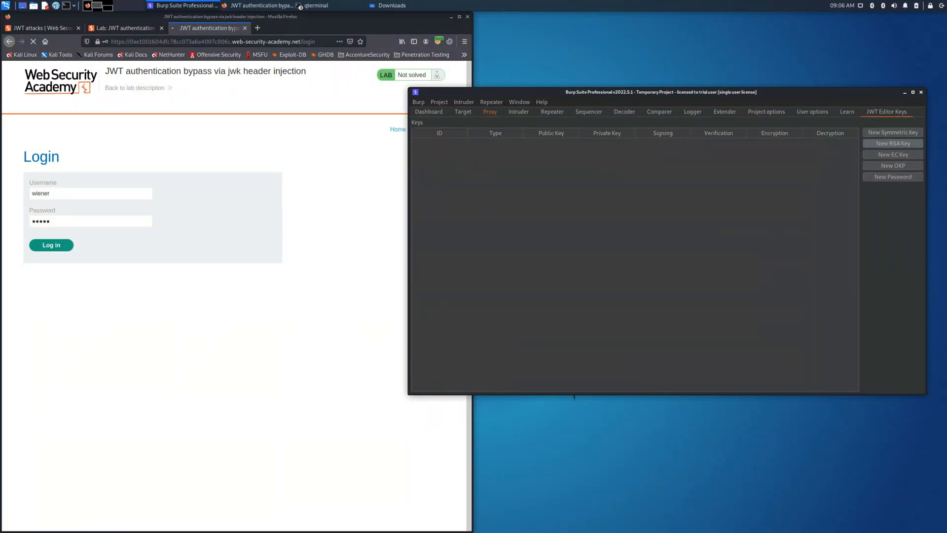
Create a new RSA key of size 2048 in JWT Editor Keys and save it
click(892, 143)
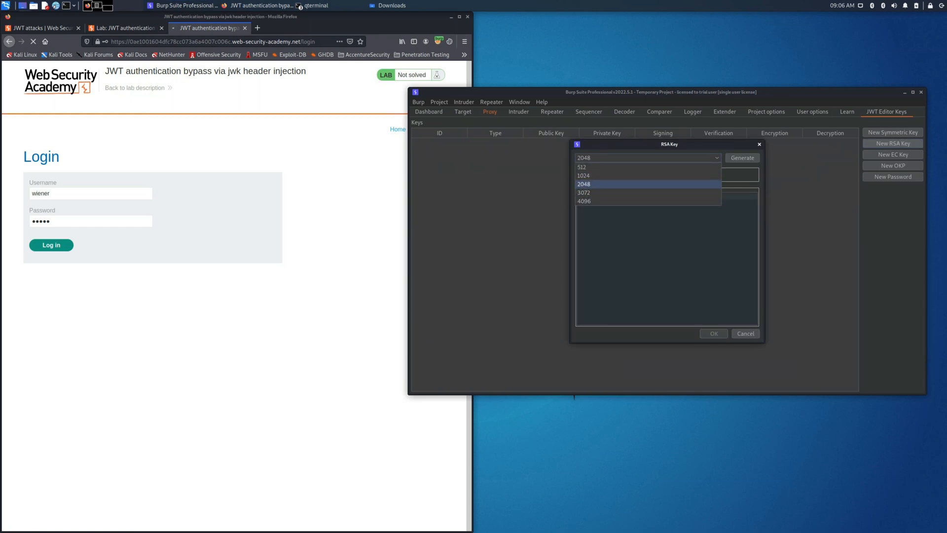
click(584, 183)
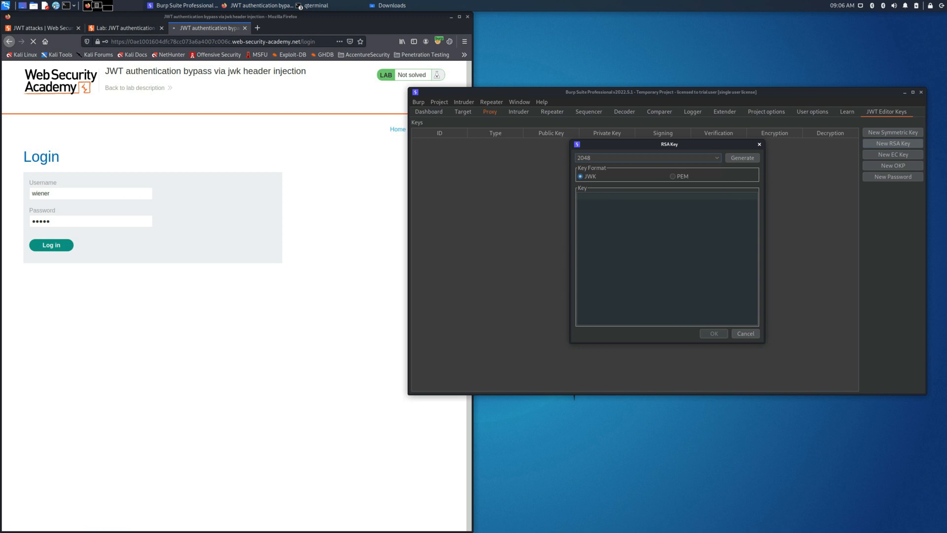
click(742, 158)
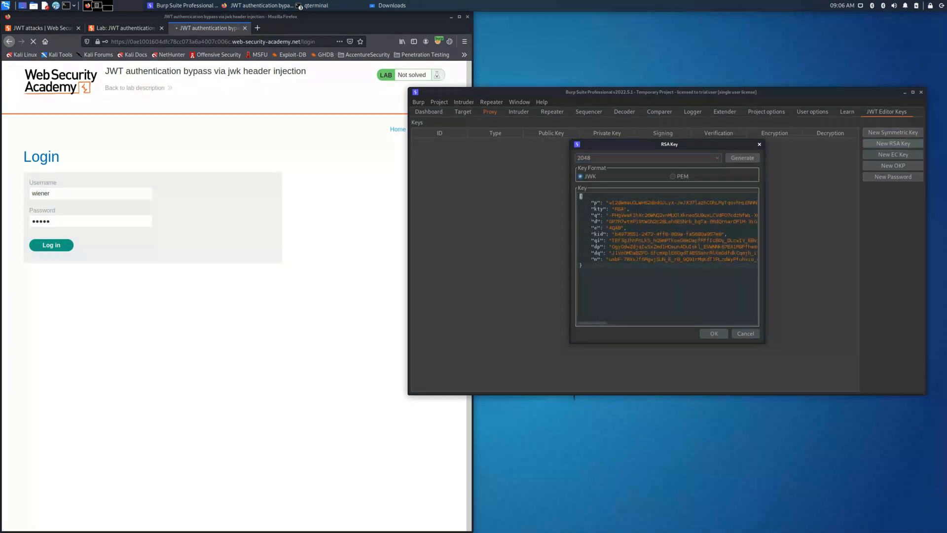
click(714, 333)
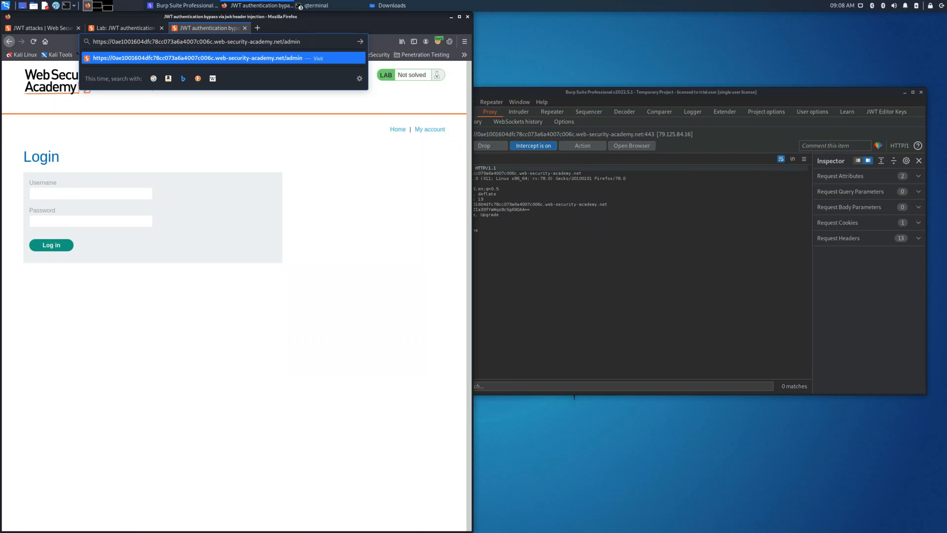
Load /admin and forward the intercepted request with its token changed to administrator
key(Return)
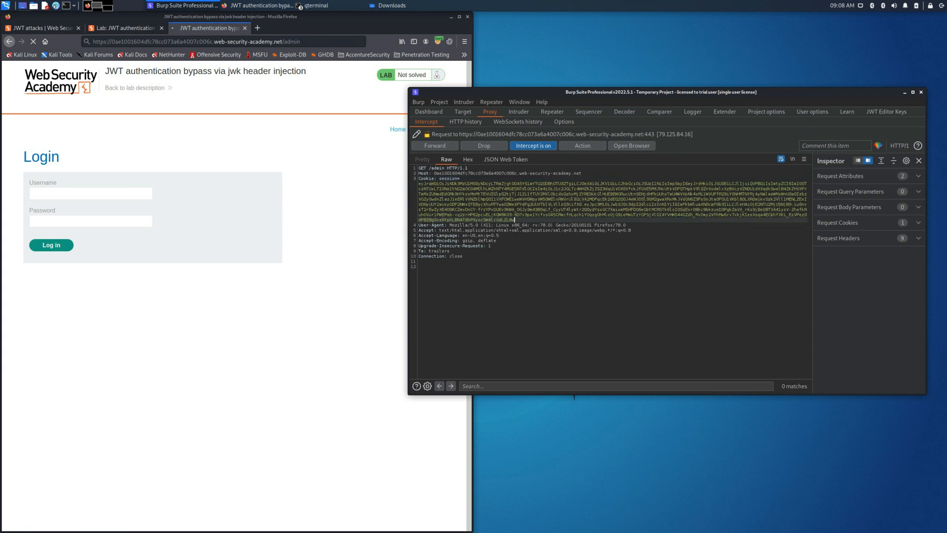
click(505, 159)
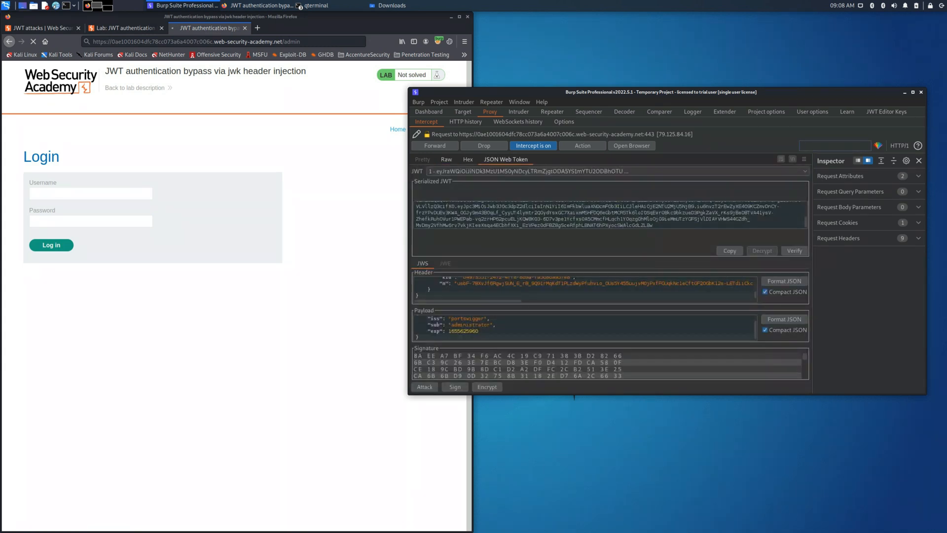
click(425, 387)
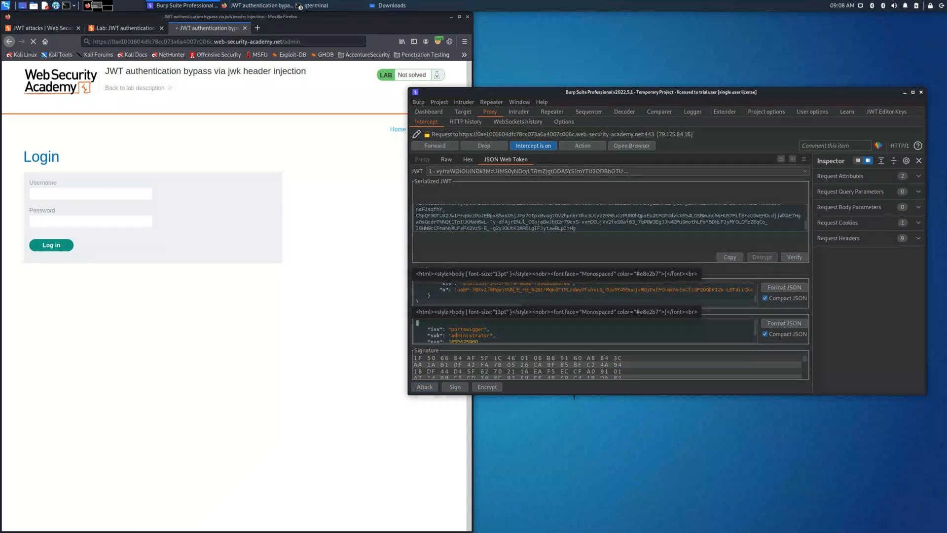
click(447, 158)
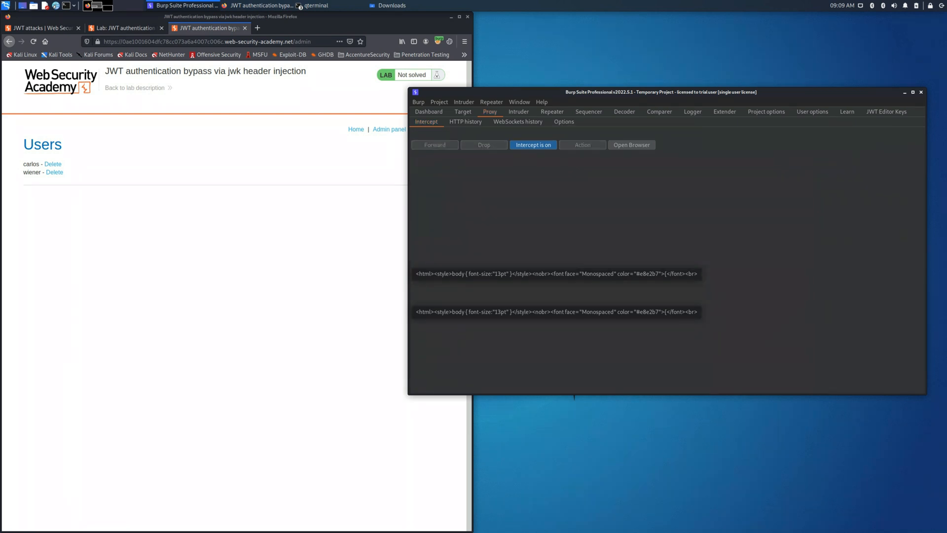
Delete carlos and inspect the intercepted deletion request's raw form and decoded token
click(53, 165)
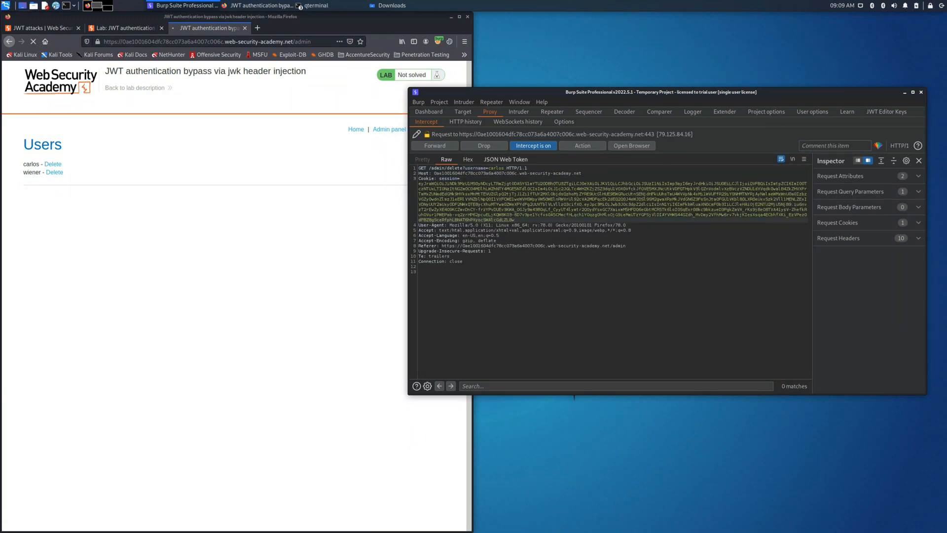
click(506, 160)
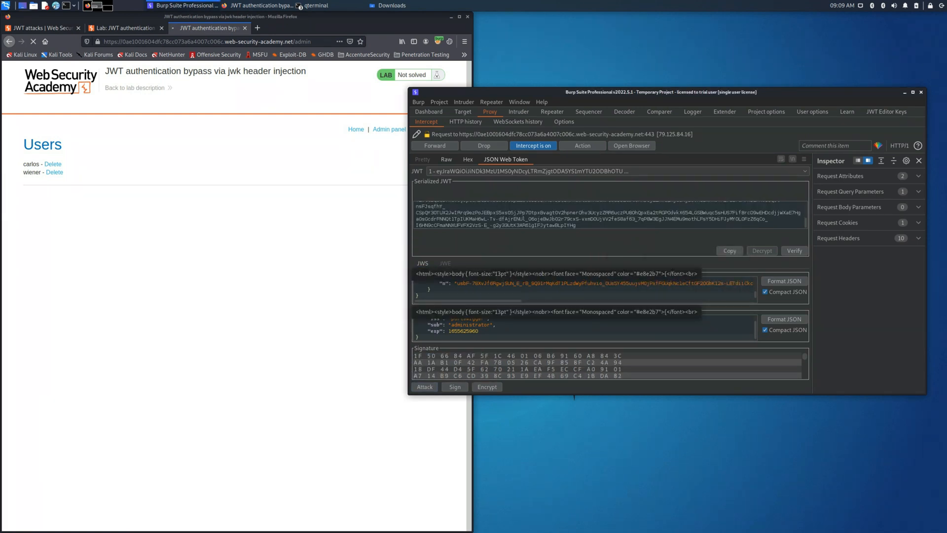
click(446, 159)
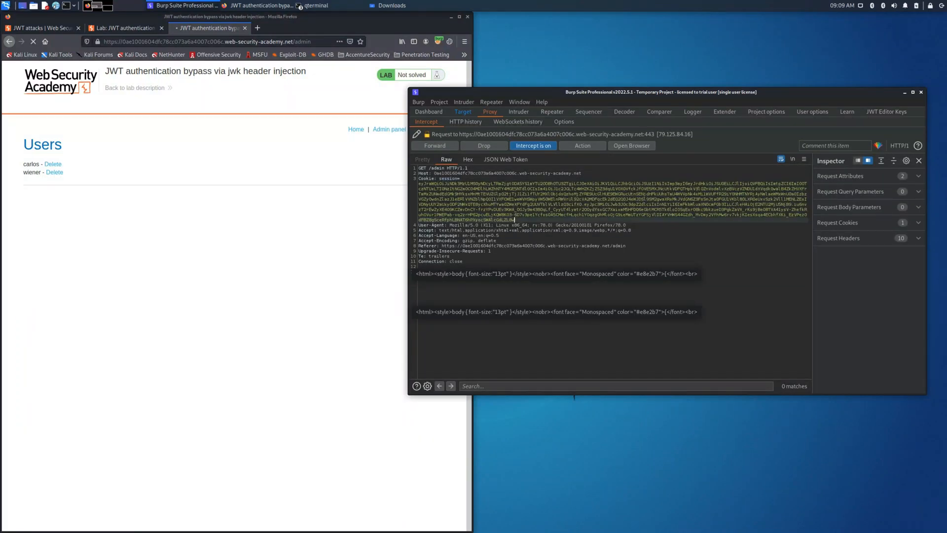
click(505, 159)
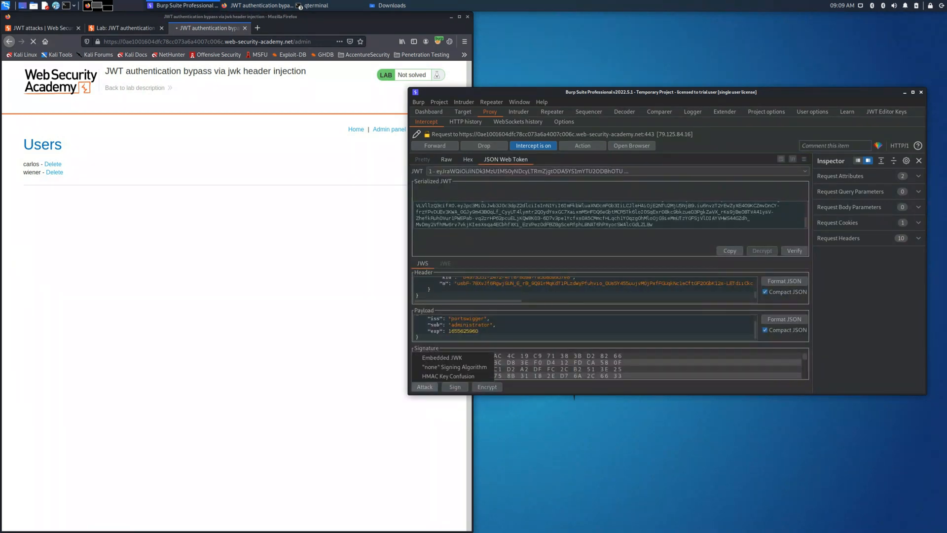
Apply the Embedded JWK attack with the RSA key and forward the deletion request
click(454, 386)
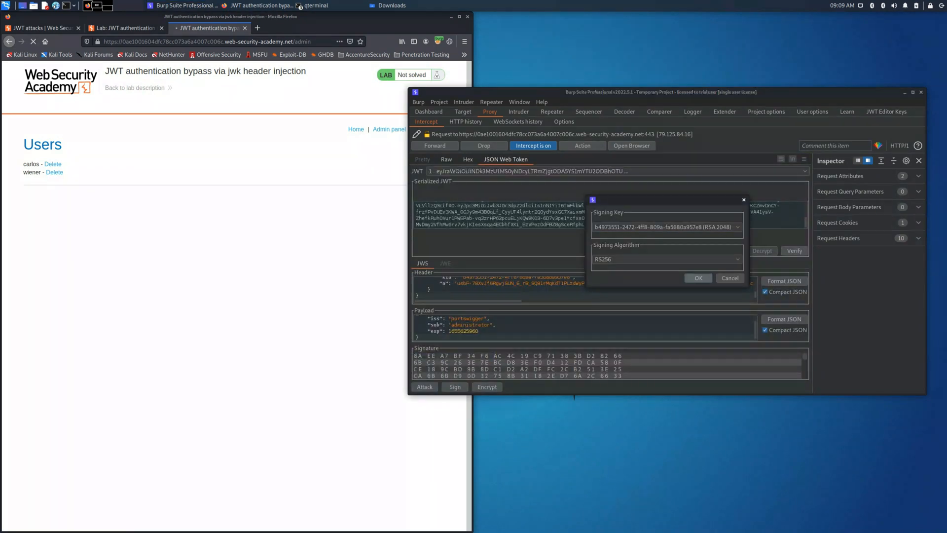
click(698, 278)
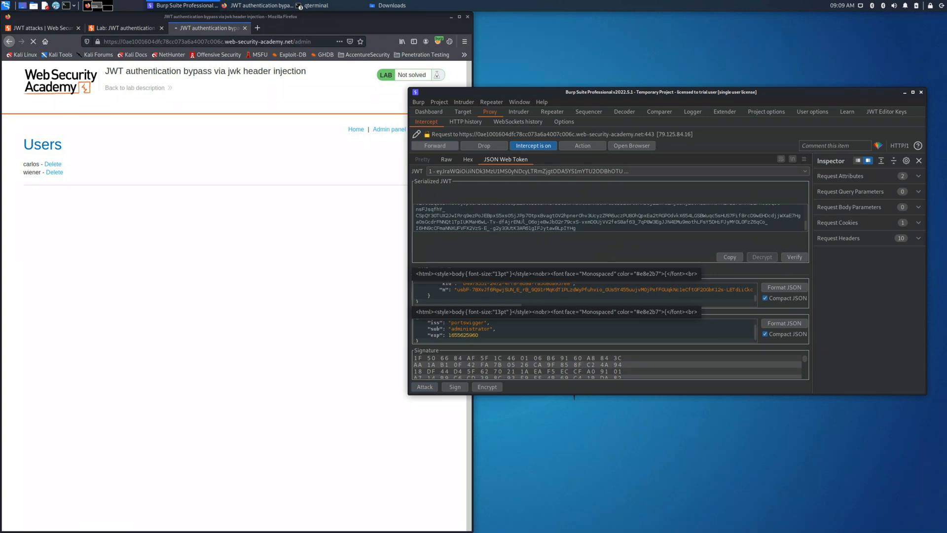
click(434, 145)
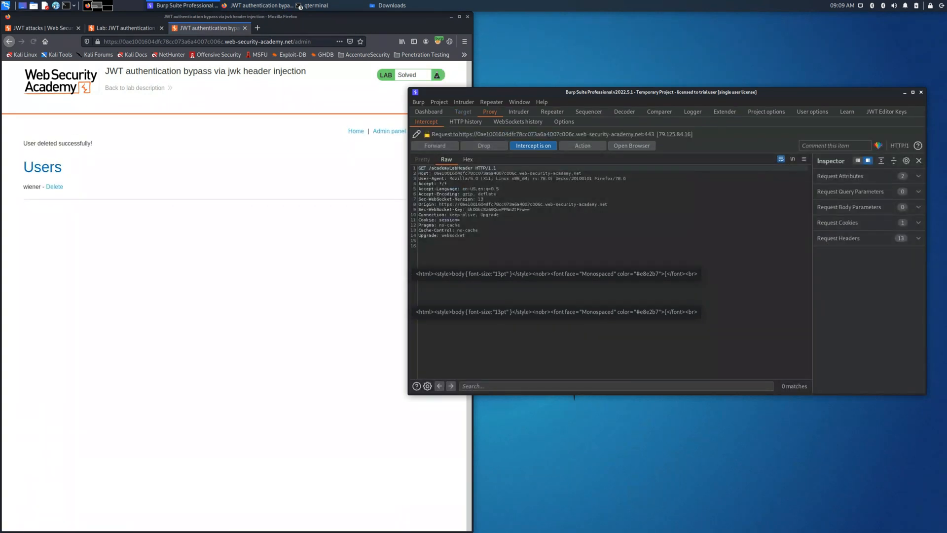